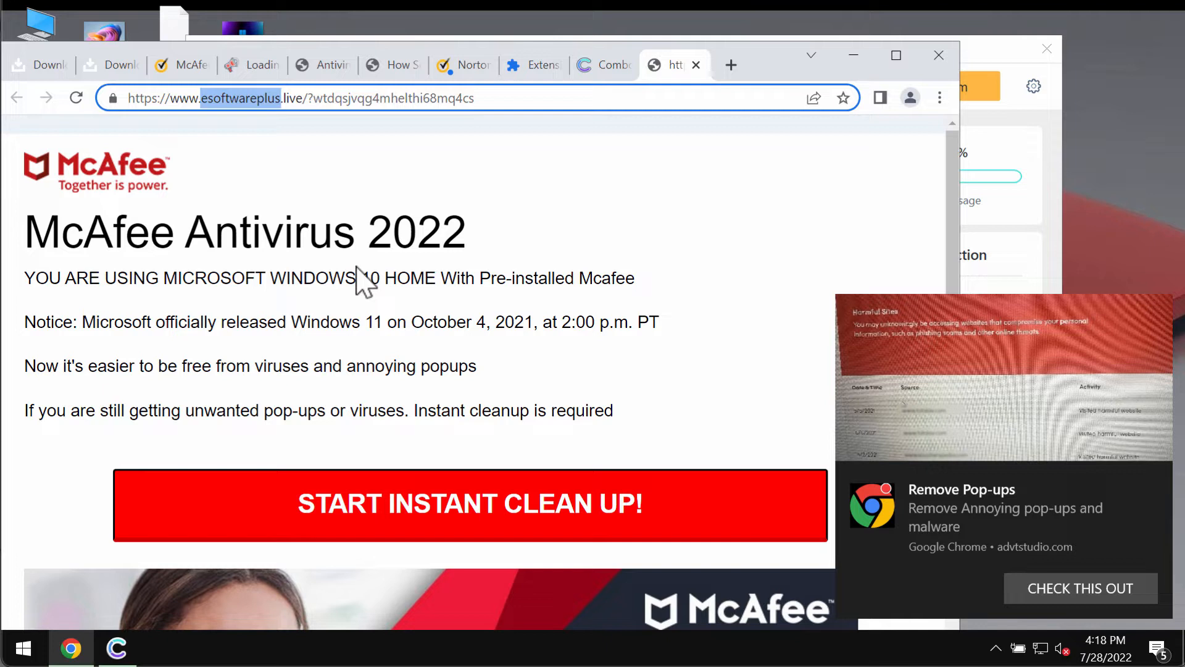
{"action": "mouse_move", "coordinate": [498, 301]}
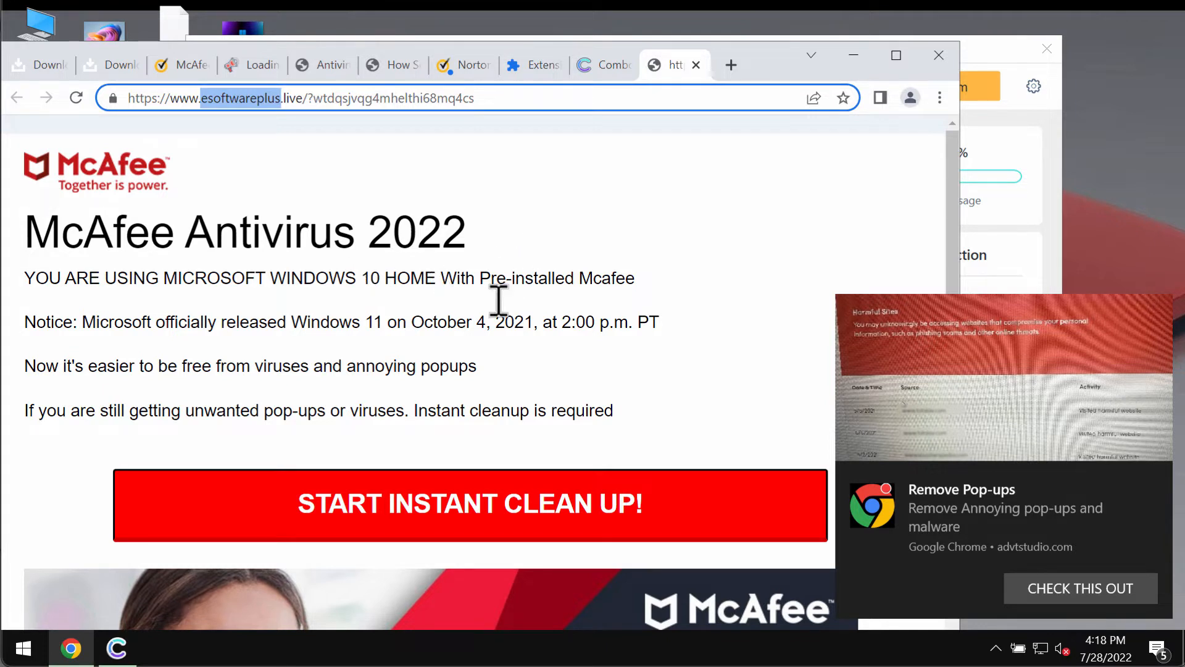
{"action": "mouse_move", "coordinate": [593, 330]}
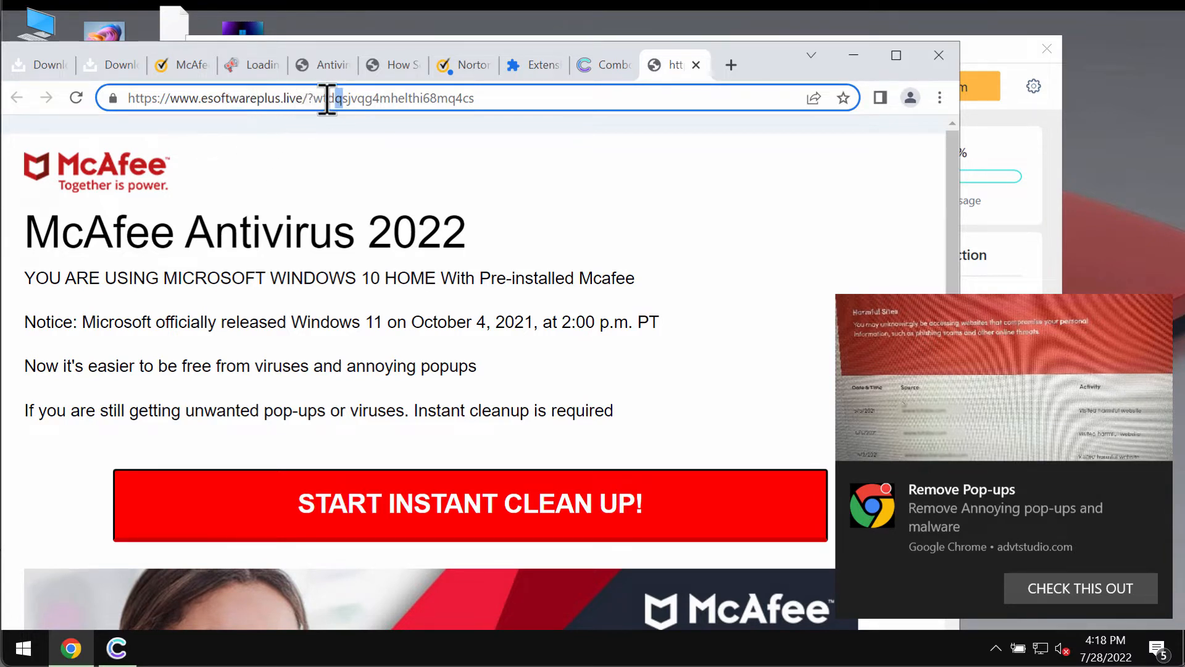
{"action": "mouse_move", "coordinate": [257, 457]}
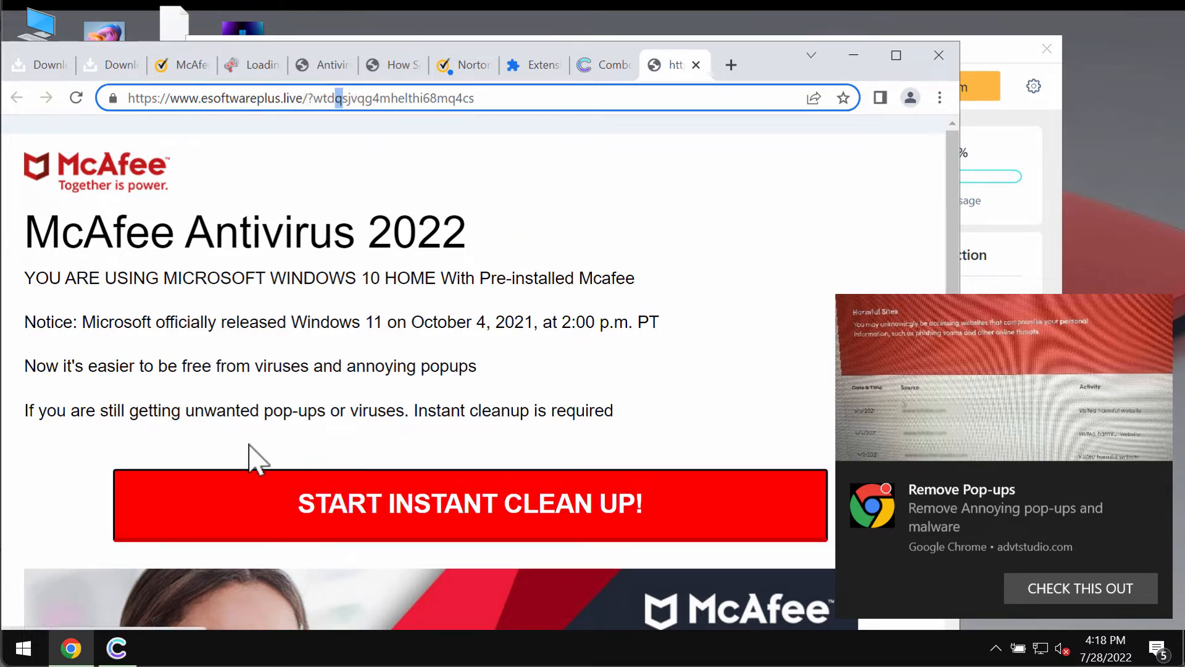
{"action": "mouse_move", "coordinate": [513, 442]}
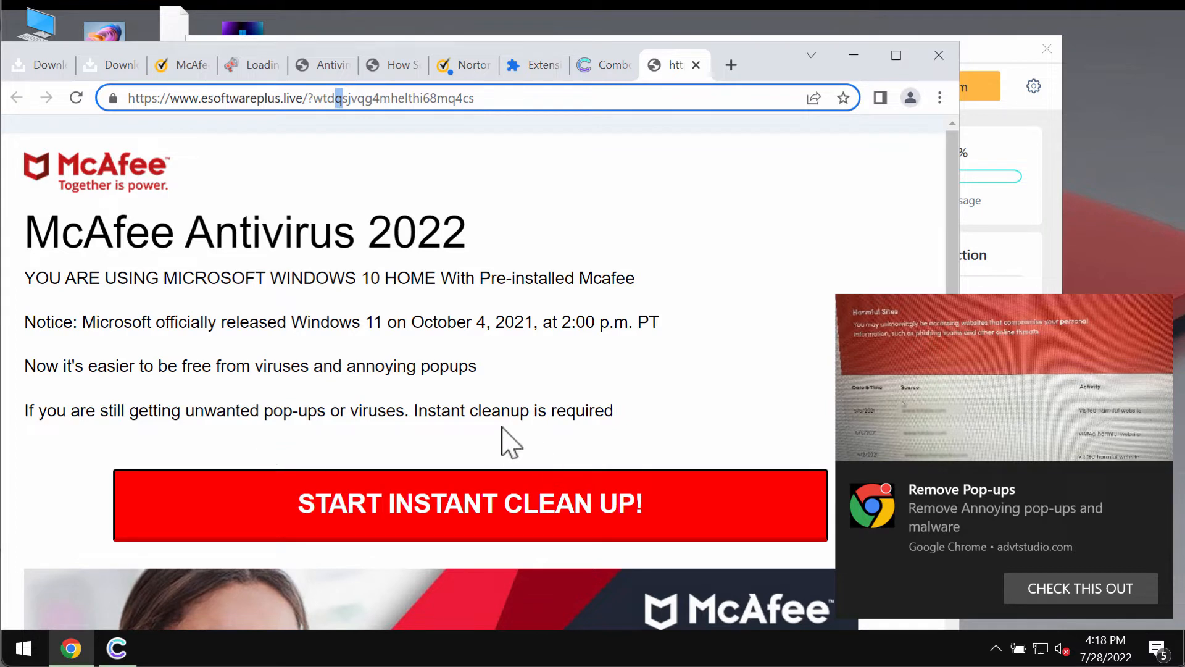
{"action": "mouse_move", "coordinate": [495, 410]}
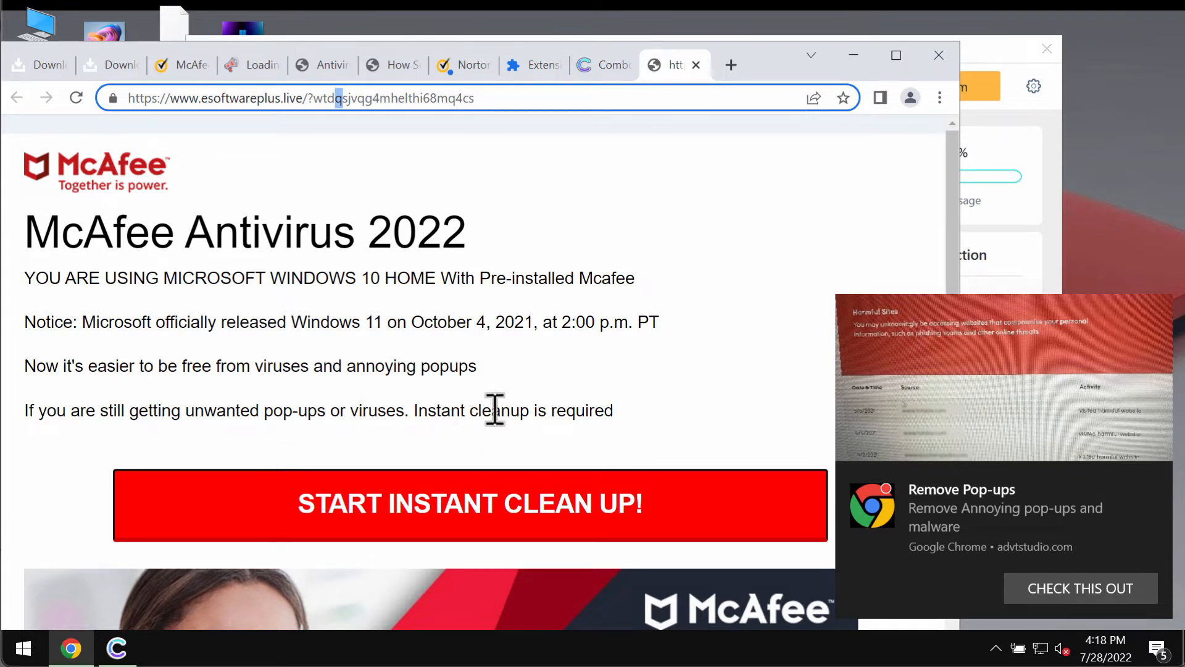
{"action": "mouse_move", "coordinate": [293, 332]}
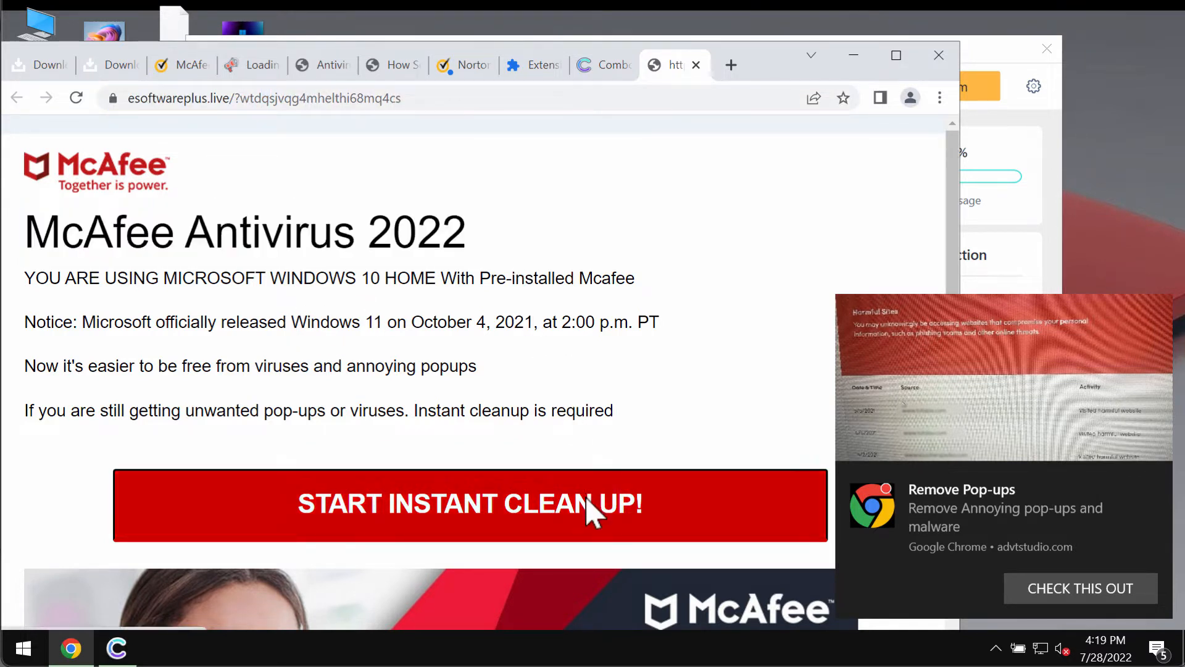
Follow the fake instant cleanup offer to the McAfee form page and select its phone and email fields.
{"action": "left_click", "coordinate": [469, 504]}
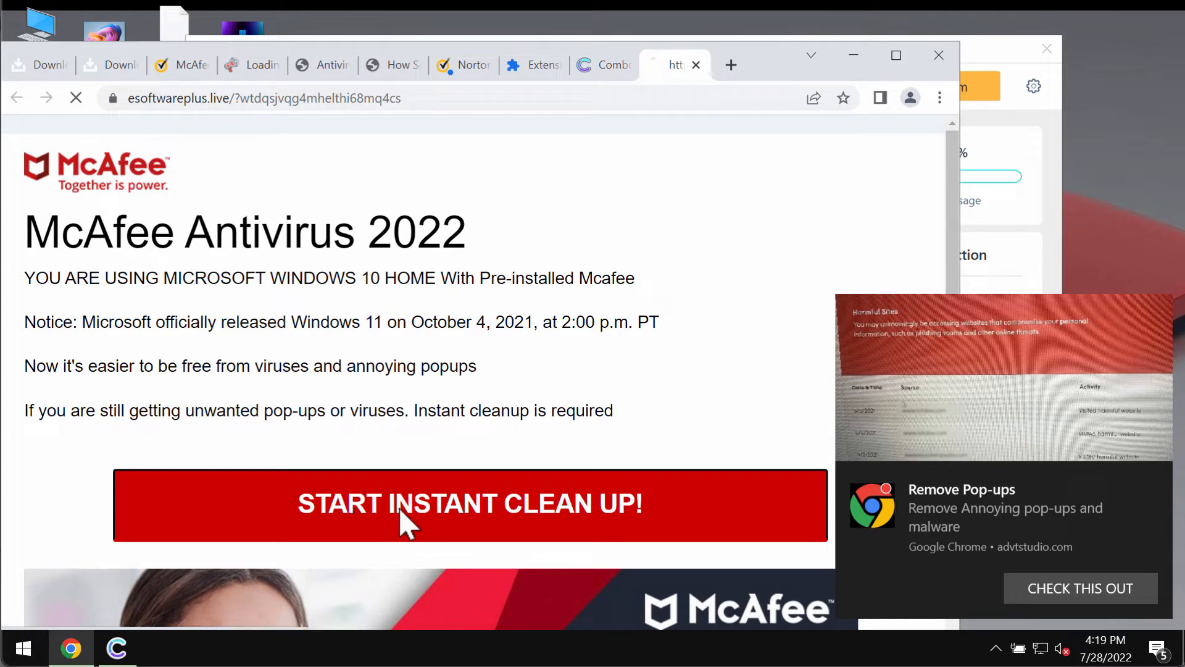
{"action": "left_click", "coordinate": [601, 65]}
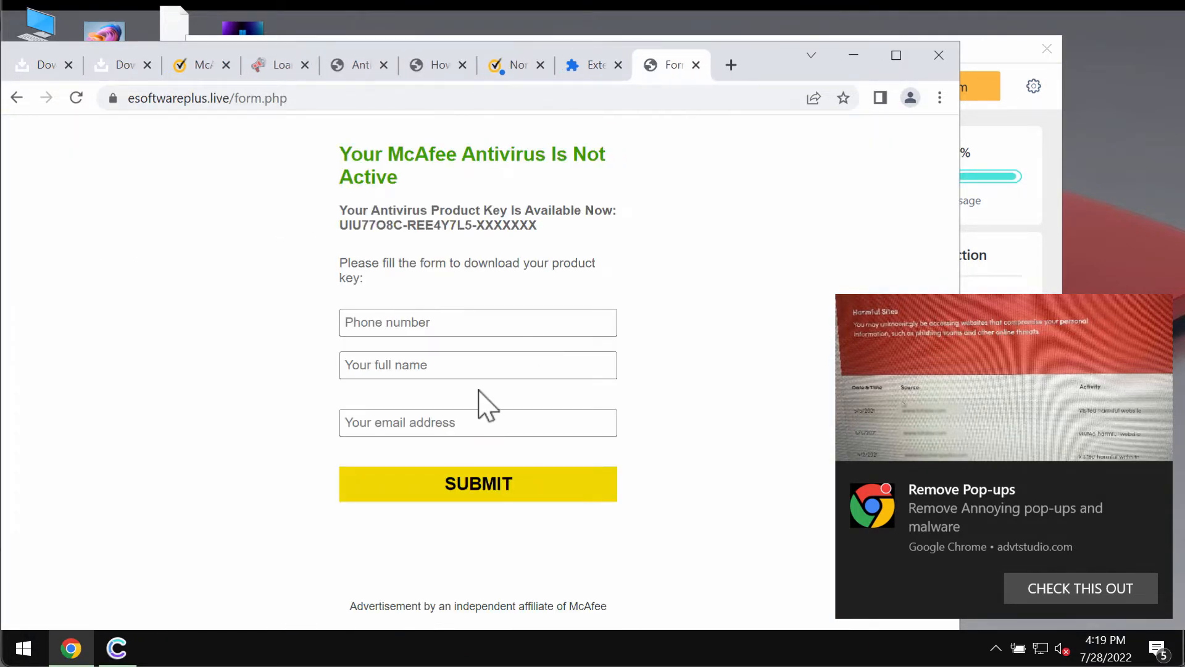
{"action": "mouse_move", "coordinate": [477, 364]}
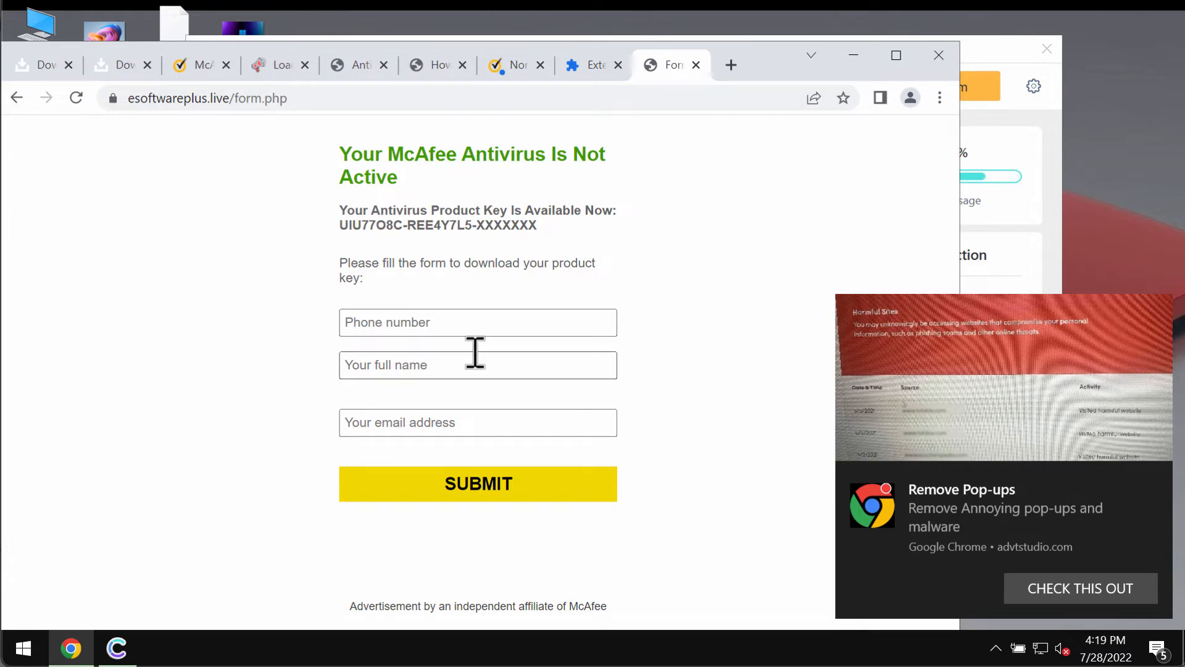
{"action": "left_click", "coordinate": [477, 322]}
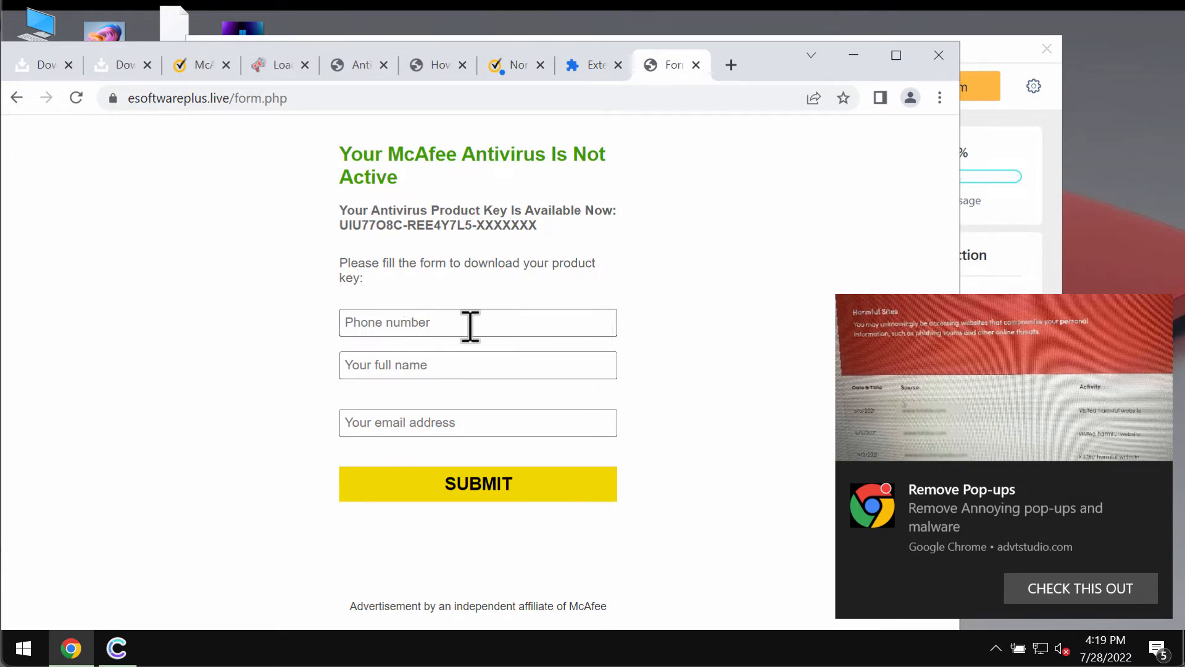
{"action": "left_click", "coordinate": [477, 422]}
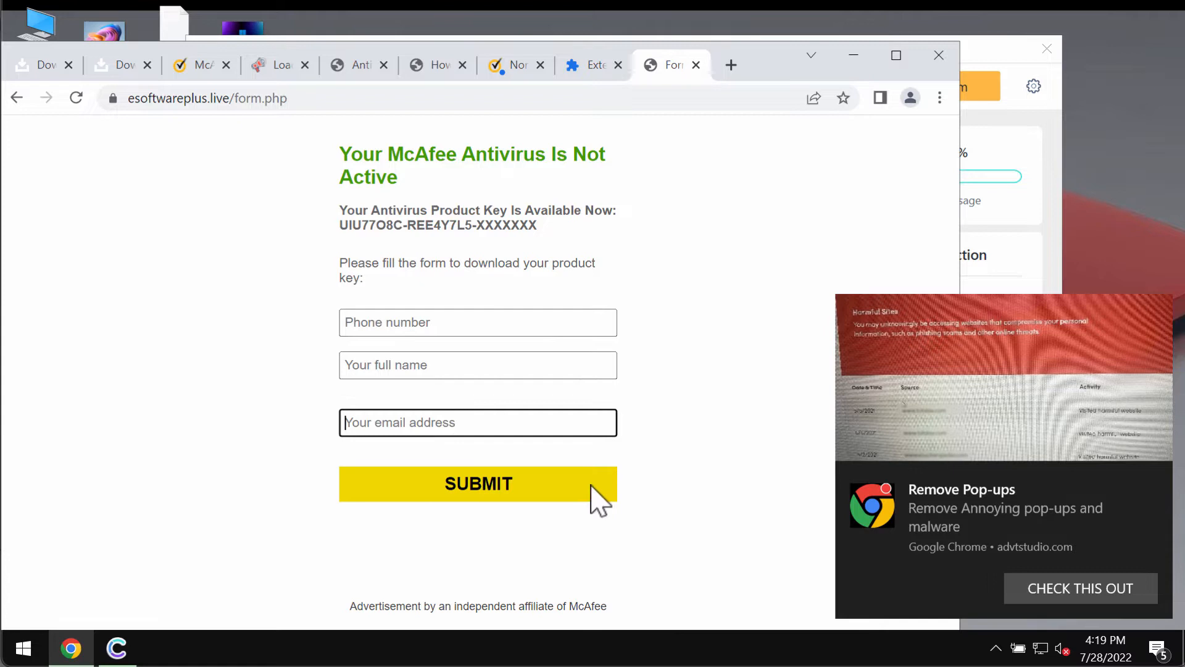
{"action": "mouse_move", "coordinate": [505, 303]}
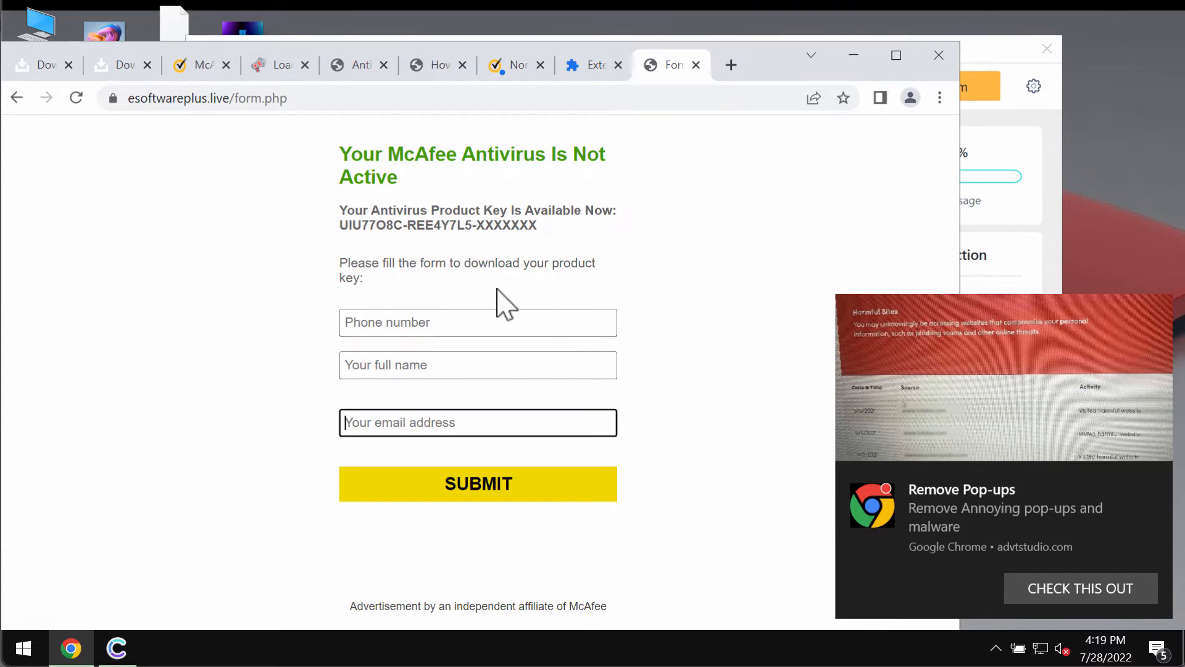
{"action": "mouse_move", "coordinate": [505, 310]}
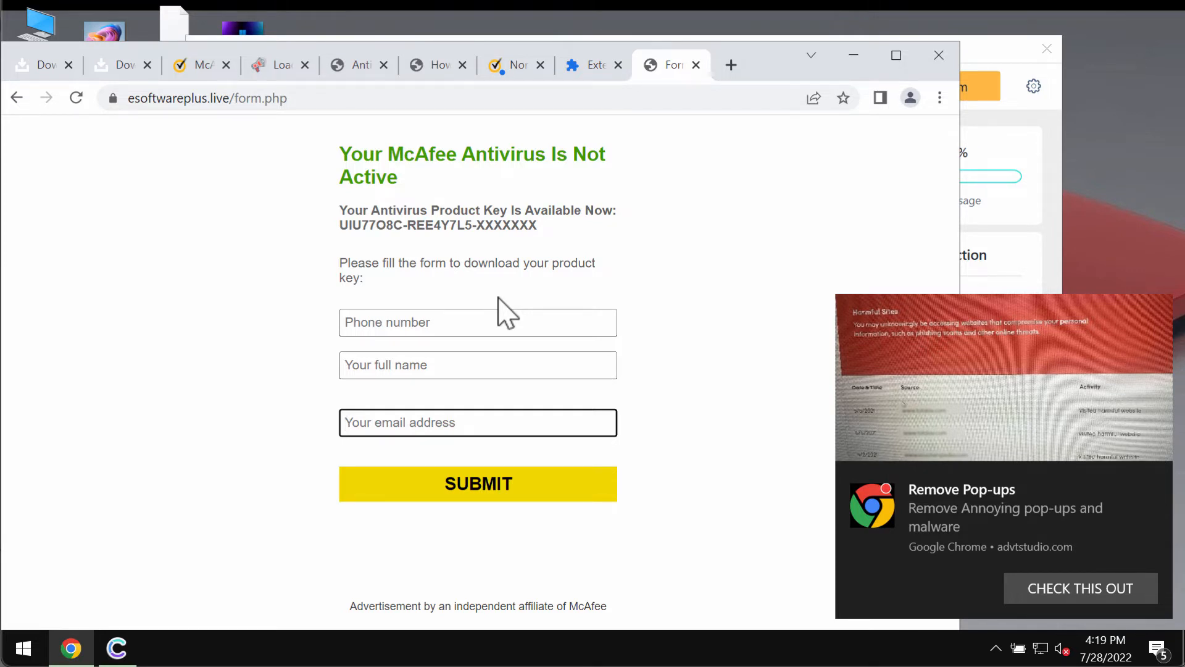
{"action": "mouse_move", "coordinate": [703, 289]}
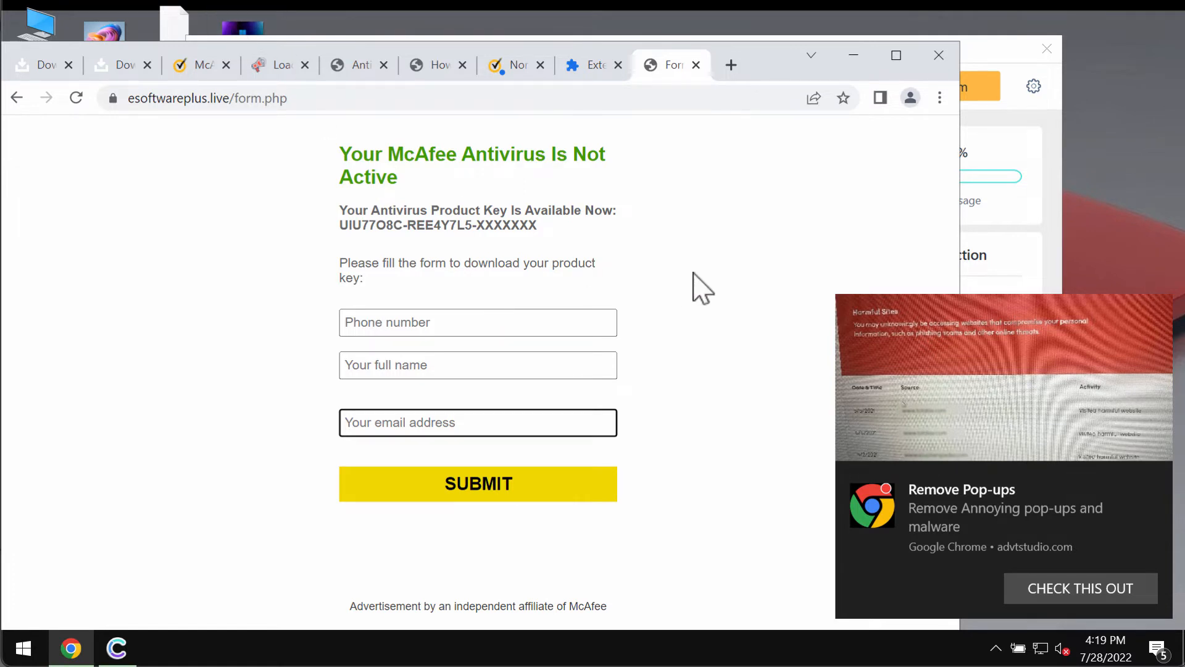
{"action": "mouse_move", "coordinate": [514, 128]}
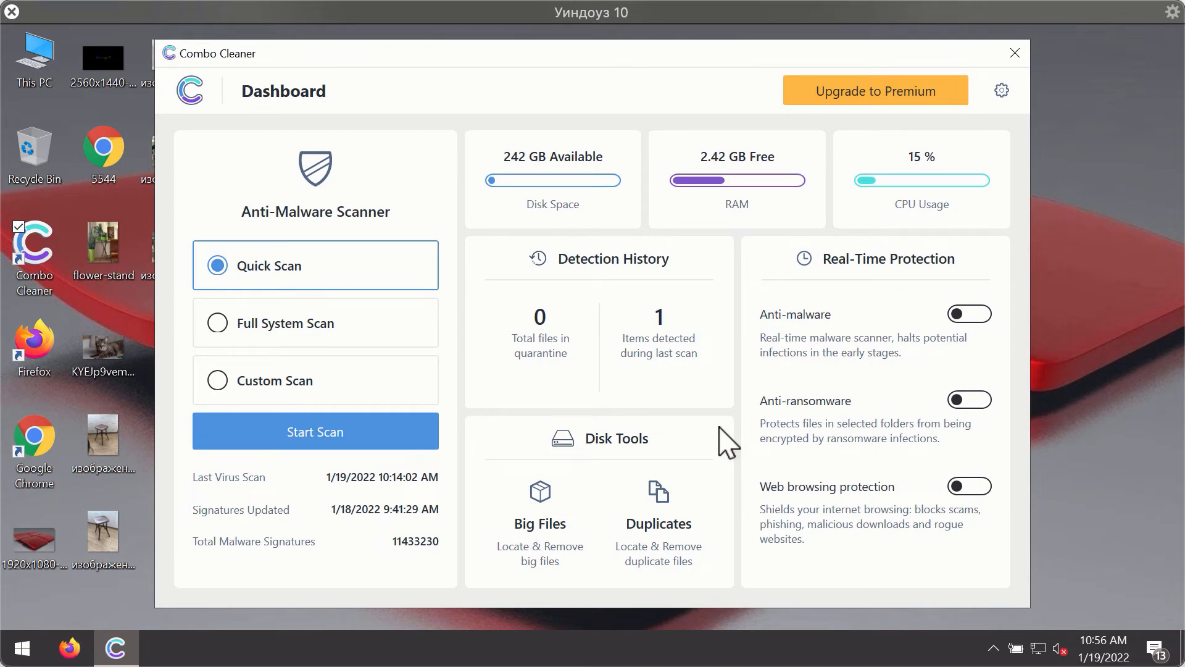
{"action": "mouse_move", "coordinate": [774, 189]}
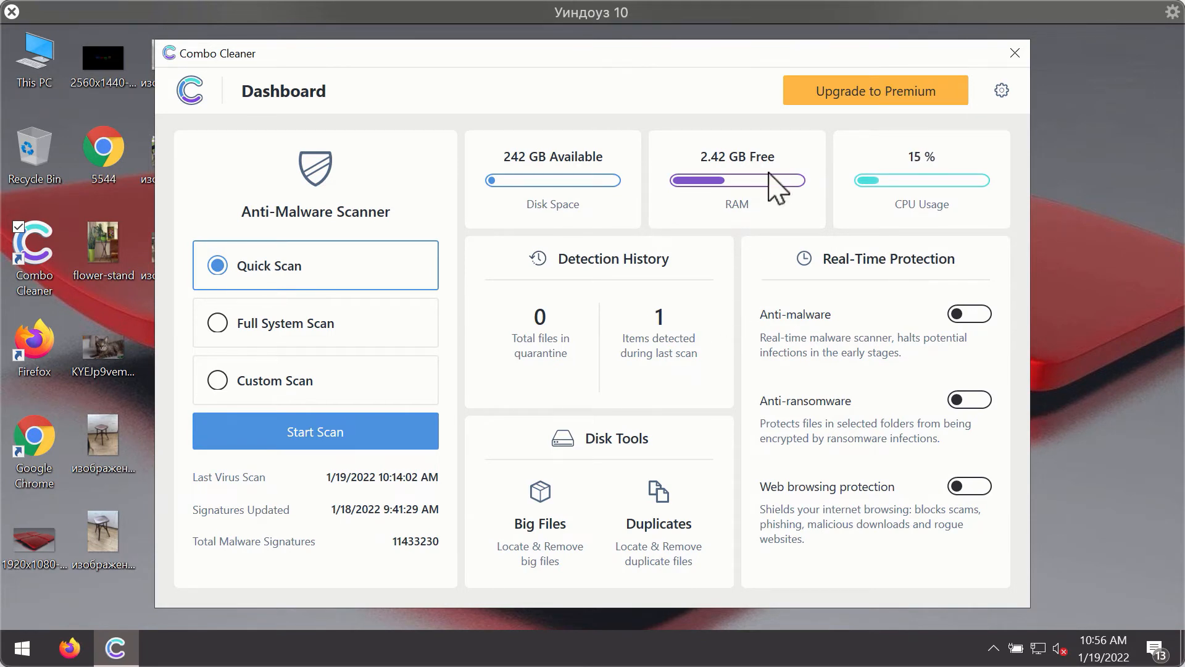
{"action": "mouse_move", "coordinate": [336, 310]}
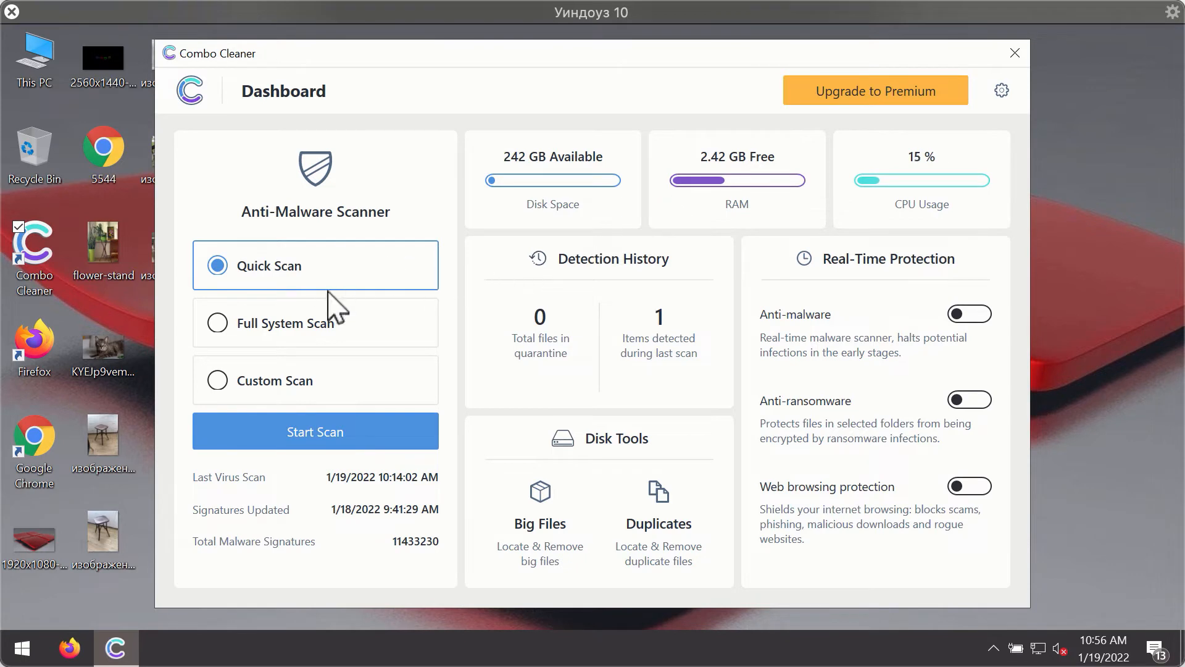
{"action": "mouse_move", "coordinate": [336, 329]}
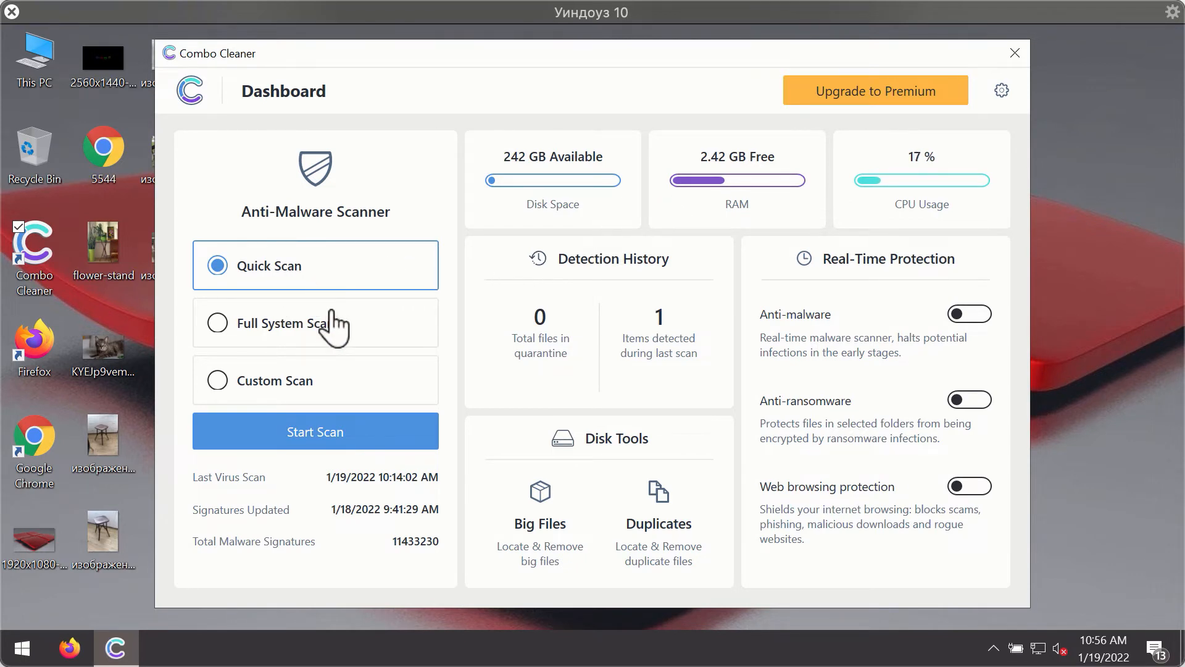
{"action": "mouse_move", "coordinate": [361, 449]}
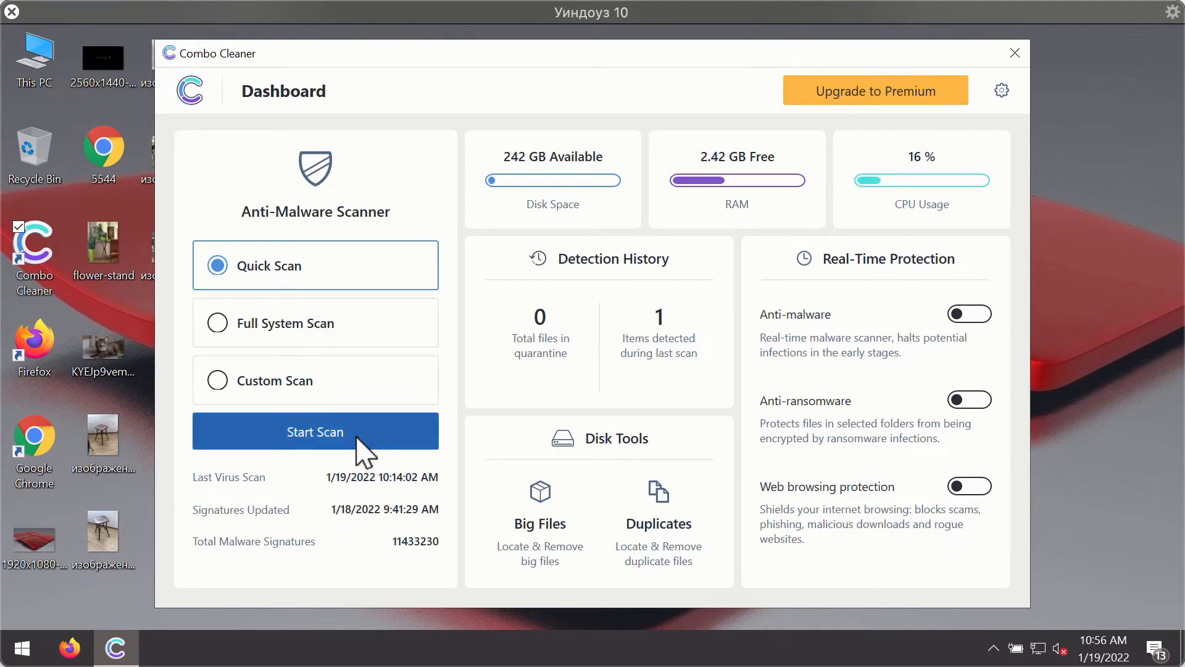
Start the Combo Cleaner quick scan, then open Settings on the General tab.
{"action": "left_click", "coordinate": [314, 431]}
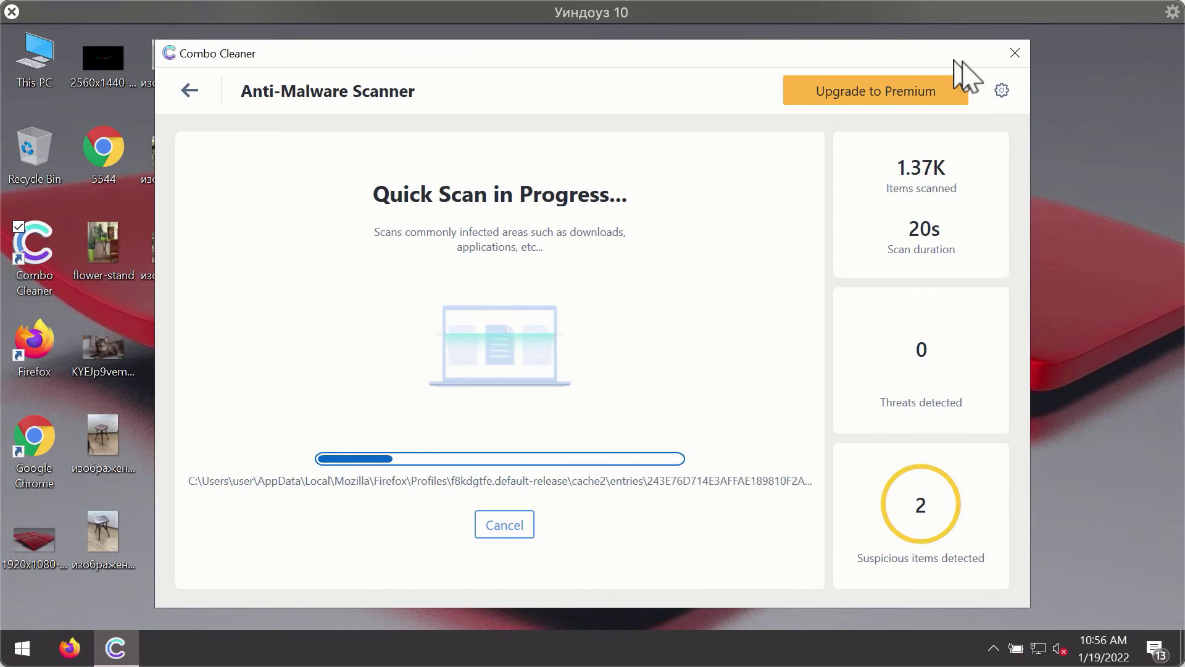
{"action": "left_click", "coordinate": [1000, 90]}
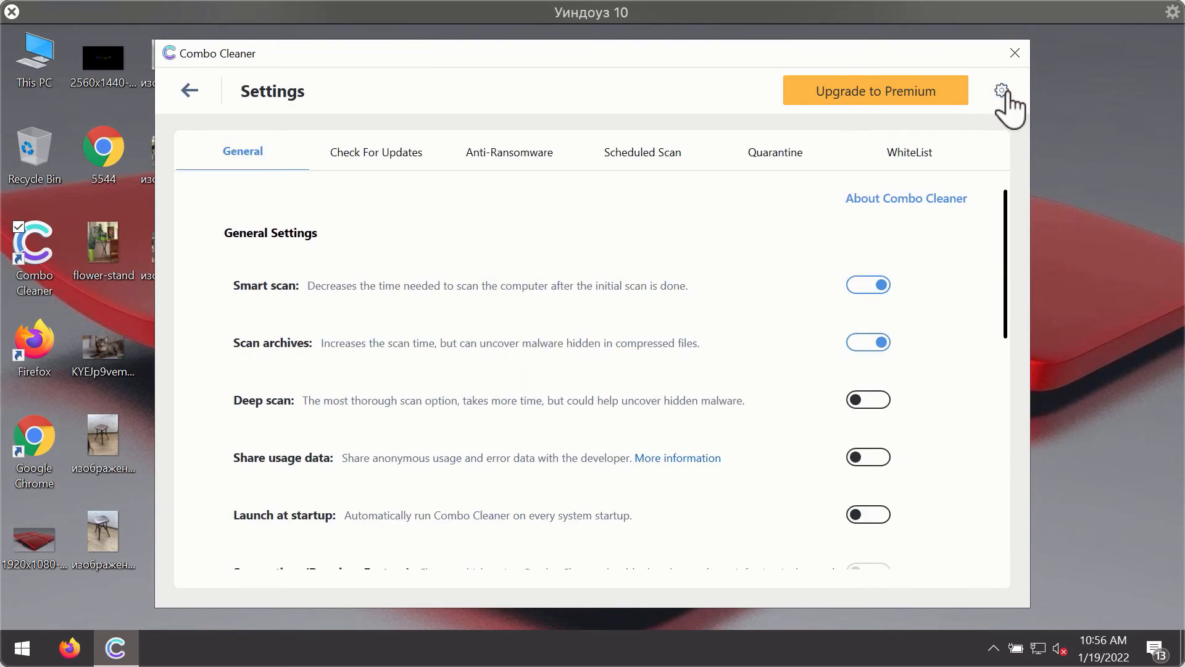
{"action": "mouse_move", "coordinate": [500, 155]}
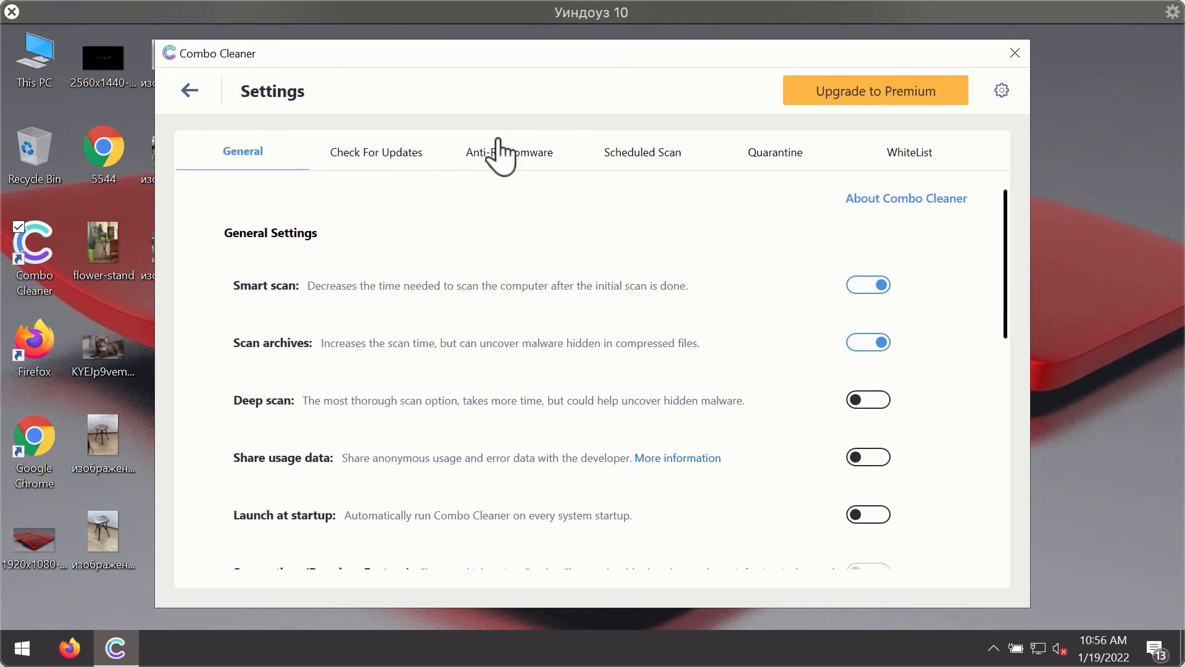
{"action": "mouse_move", "coordinate": [498, 166]}
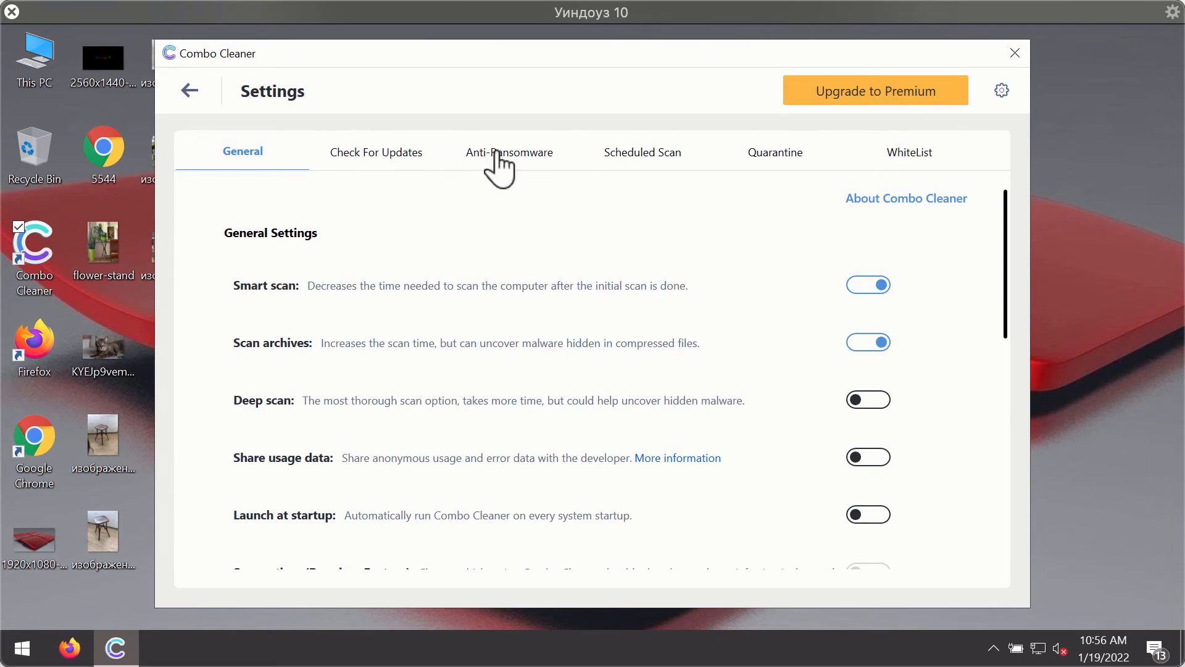
Review the empty Anti-Ransomware settings, then return to the dashboard.
{"action": "left_click", "coordinate": [509, 152]}
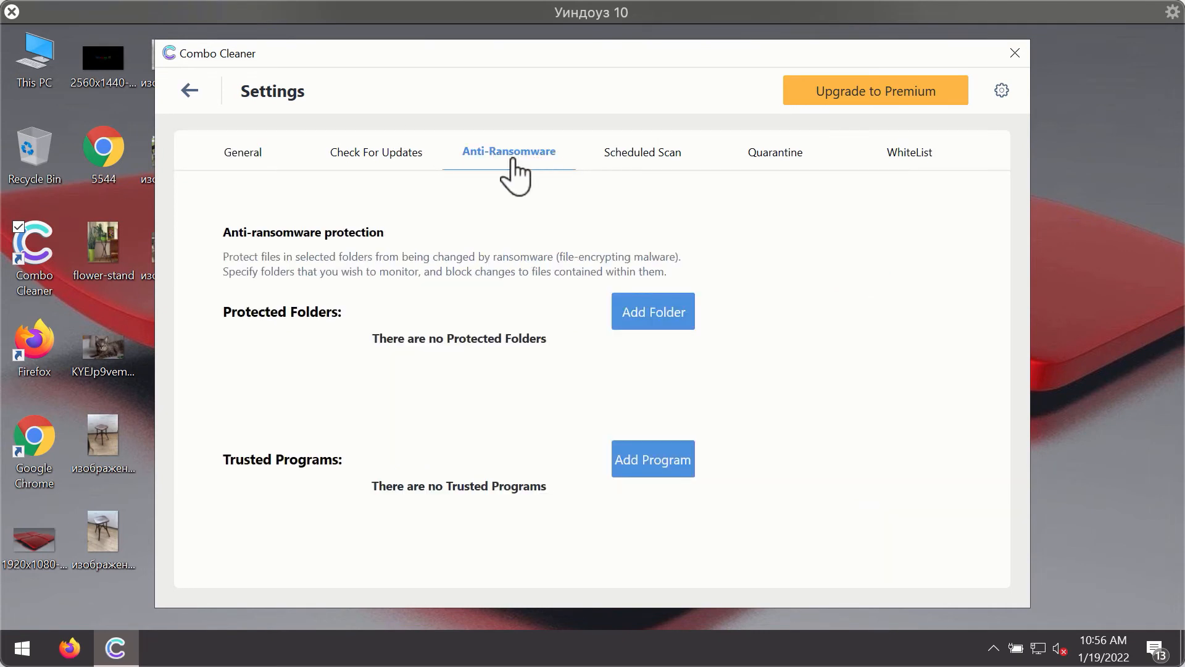
{"action": "mouse_move", "coordinate": [489, 163]}
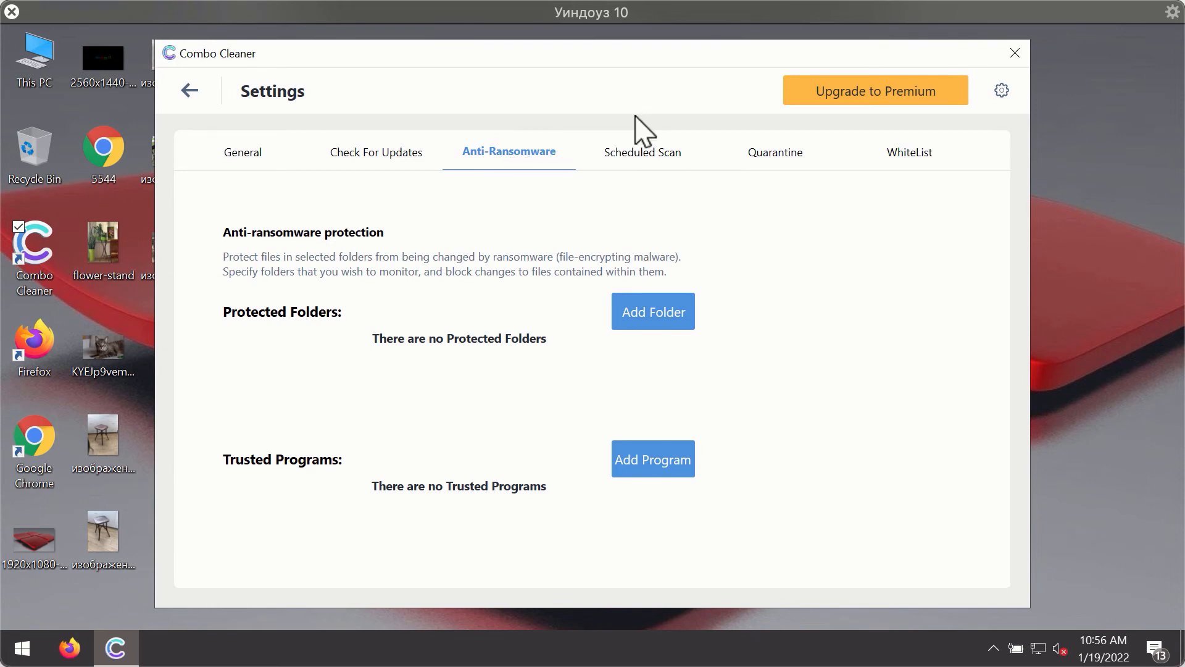
{"action": "mouse_move", "coordinate": [639, 326]}
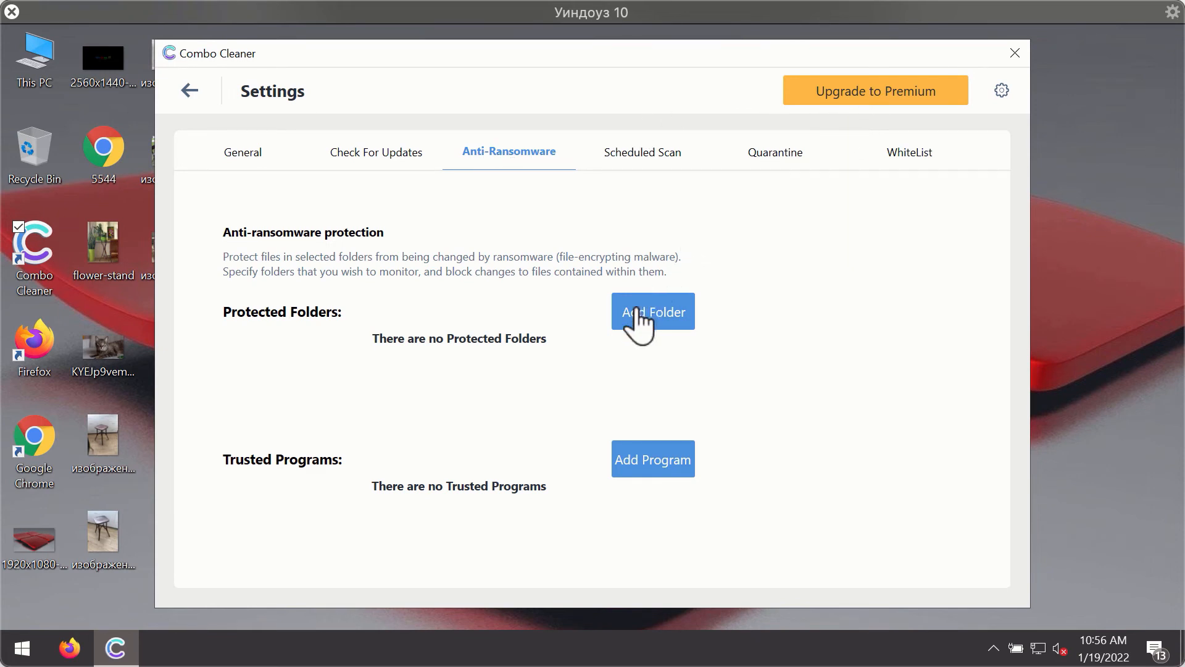
{"action": "mouse_move", "coordinate": [768, 171]}
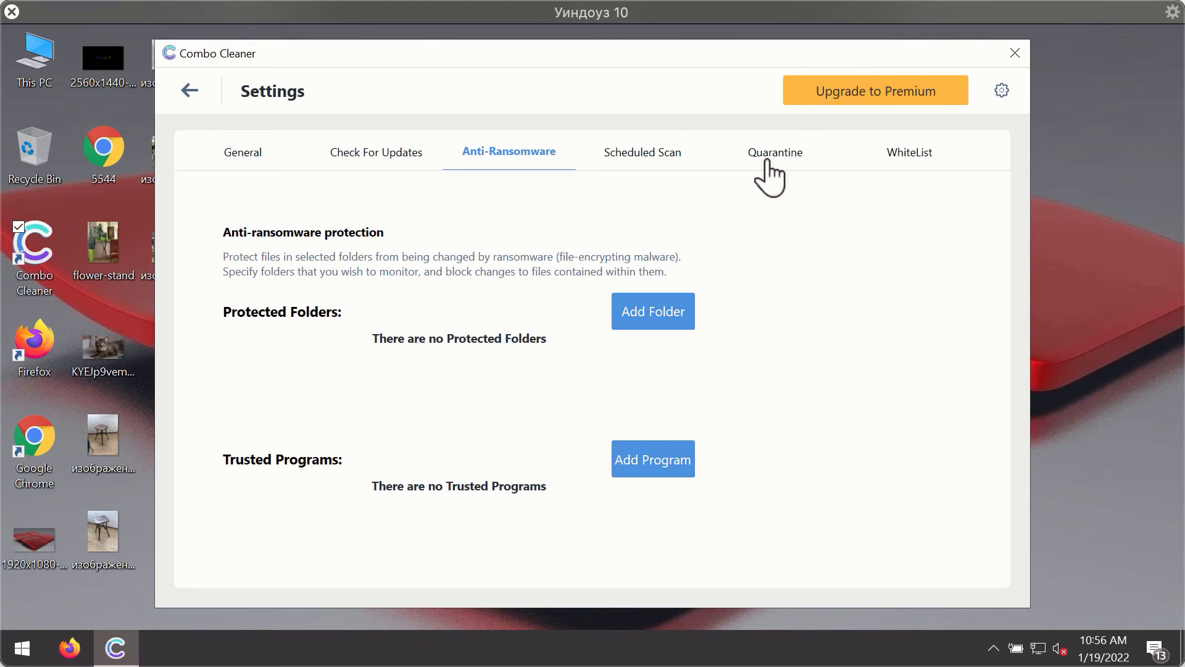
{"action": "mouse_move", "coordinate": [732, 85]}
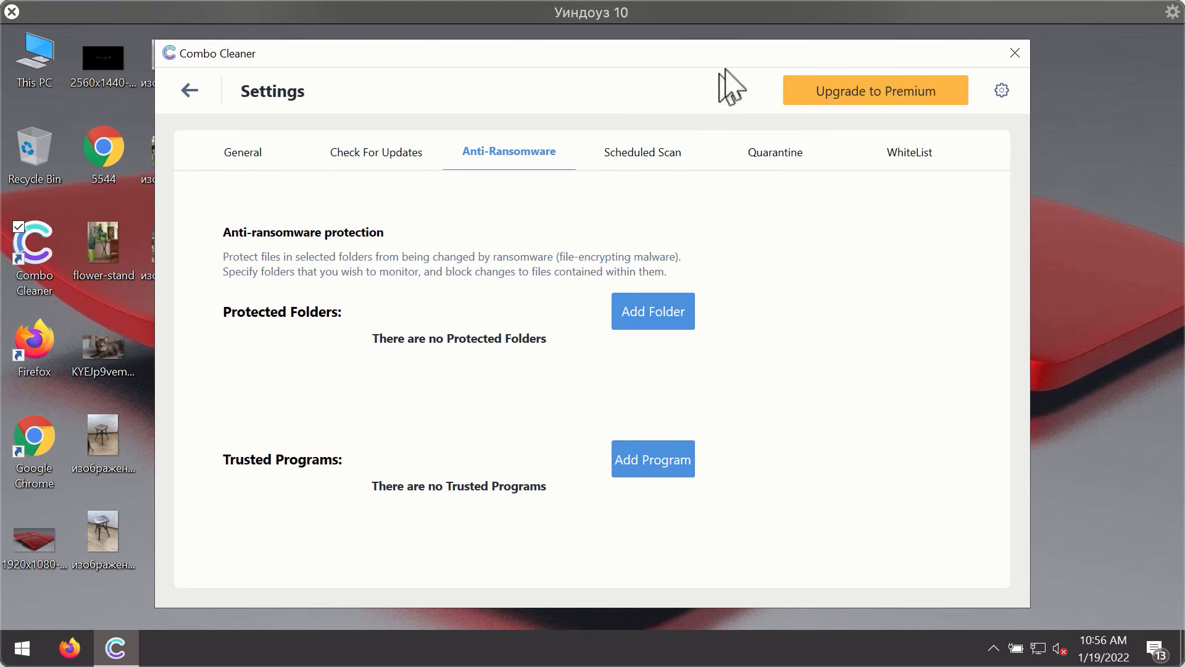
{"action": "mouse_move", "coordinate": [290, 119]}
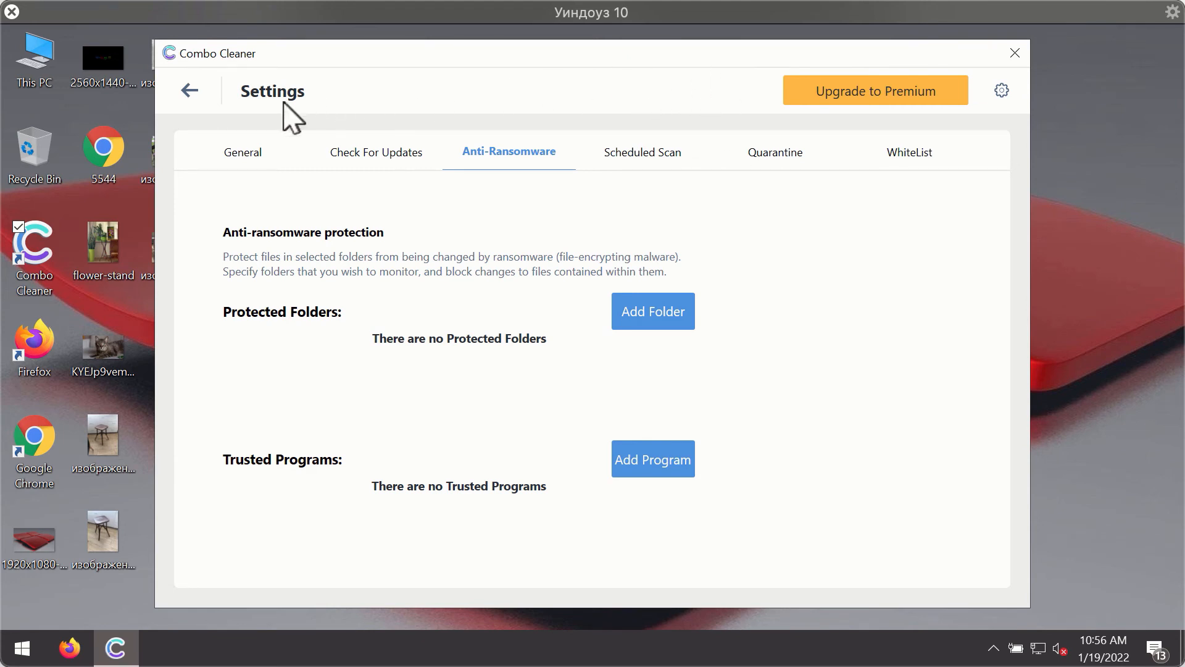
{"action": "left_click", "coordinate": [189, 90]}
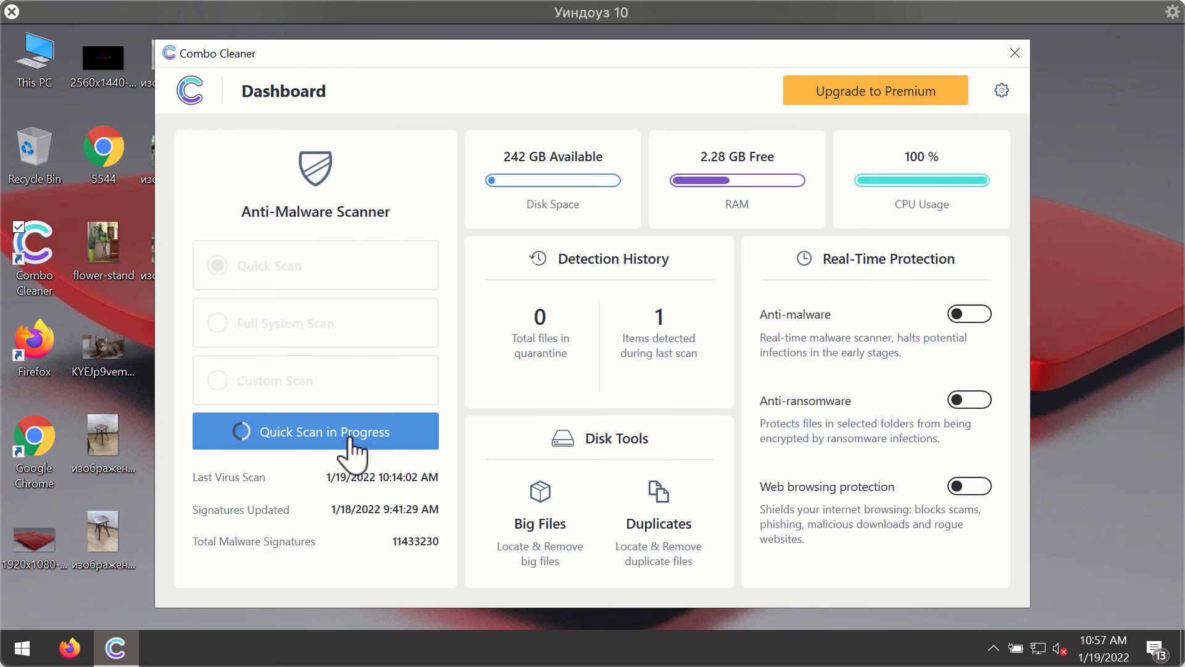
Open the quick scan progress view and watch it find two spam threats in Chrome user data.
{"action": "left_click", "coordinate": [315, 431]}
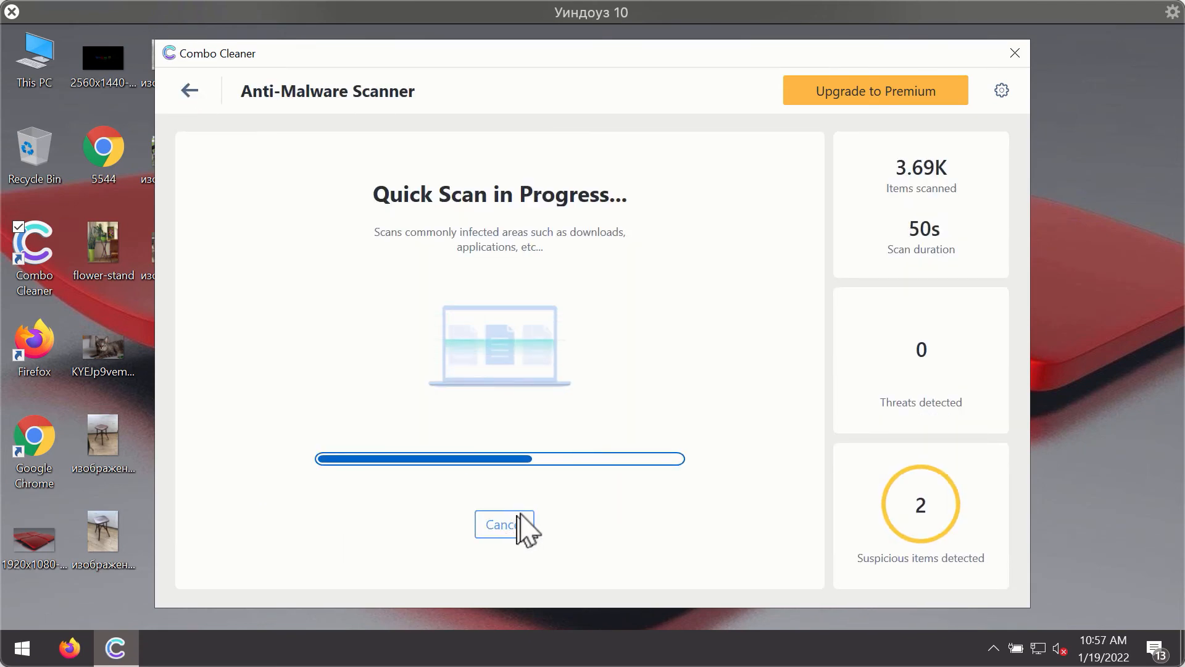
{"action": "left_click", "coordinate": [504, 524]}
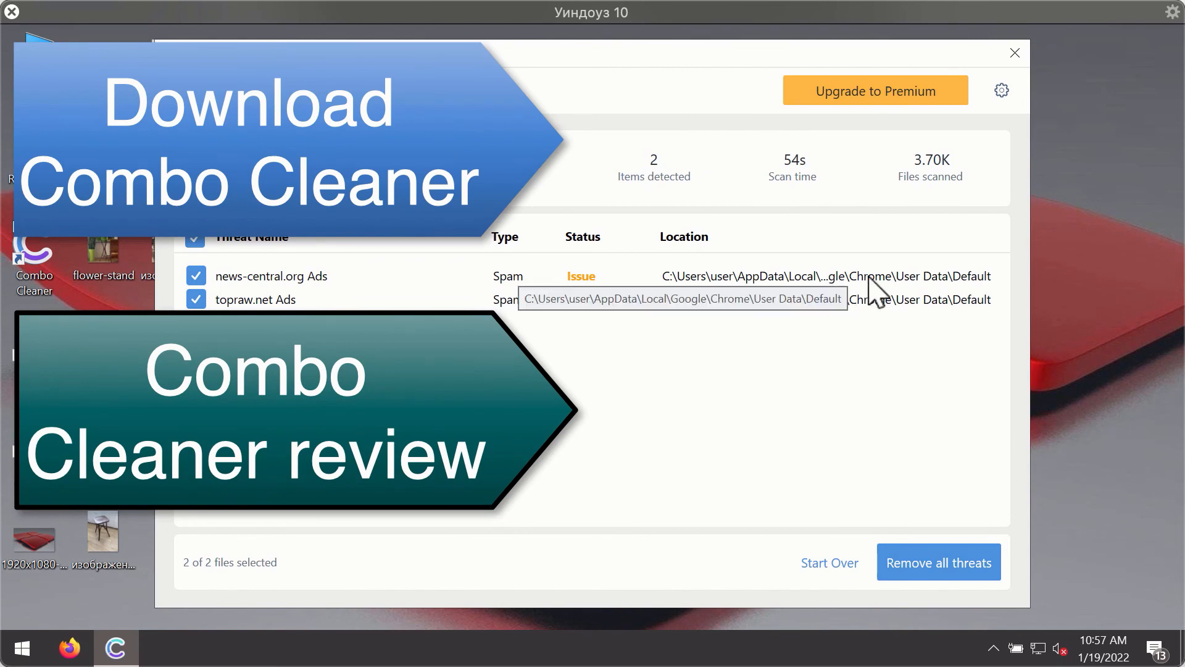
{"action": "mouse_move", "coordinate": [914, 300]}
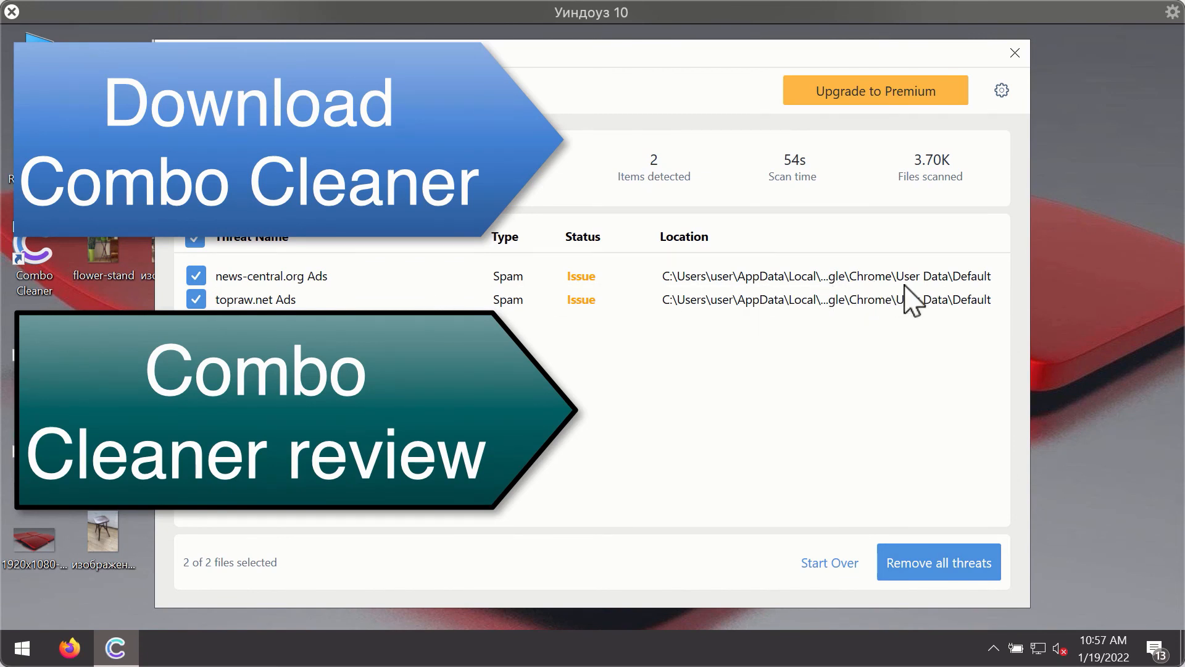
{"action": "mouse_move", "coordinate": [955, 193]}
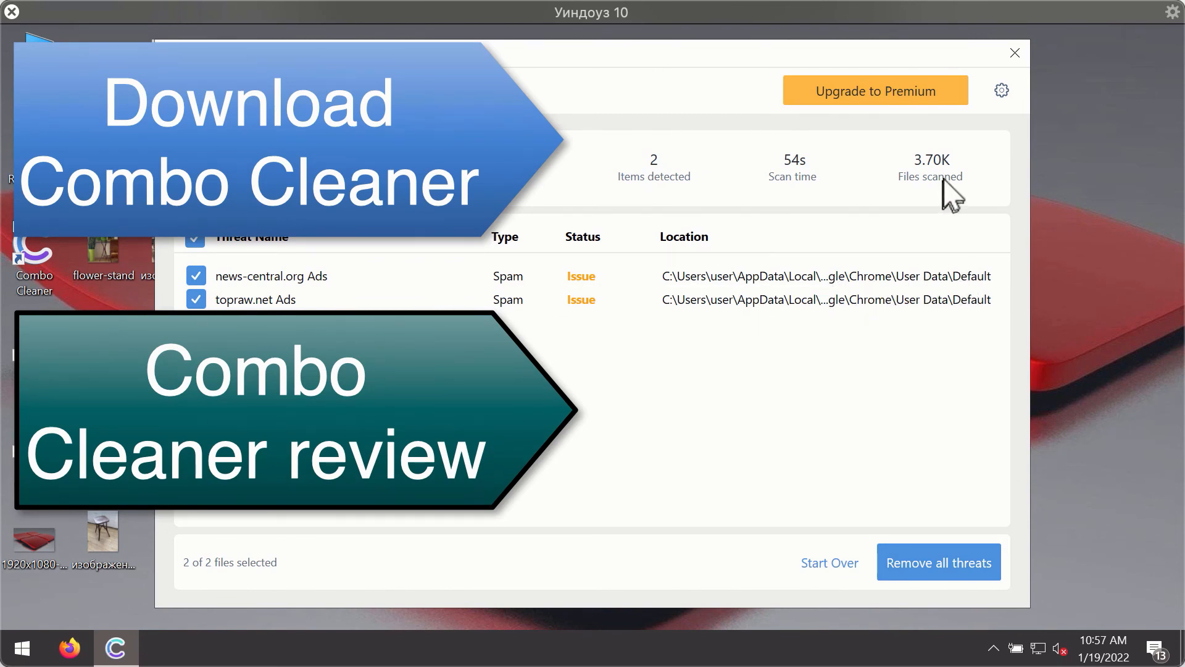
{"action": "mouse_move", "coordinate": [869, 306]}
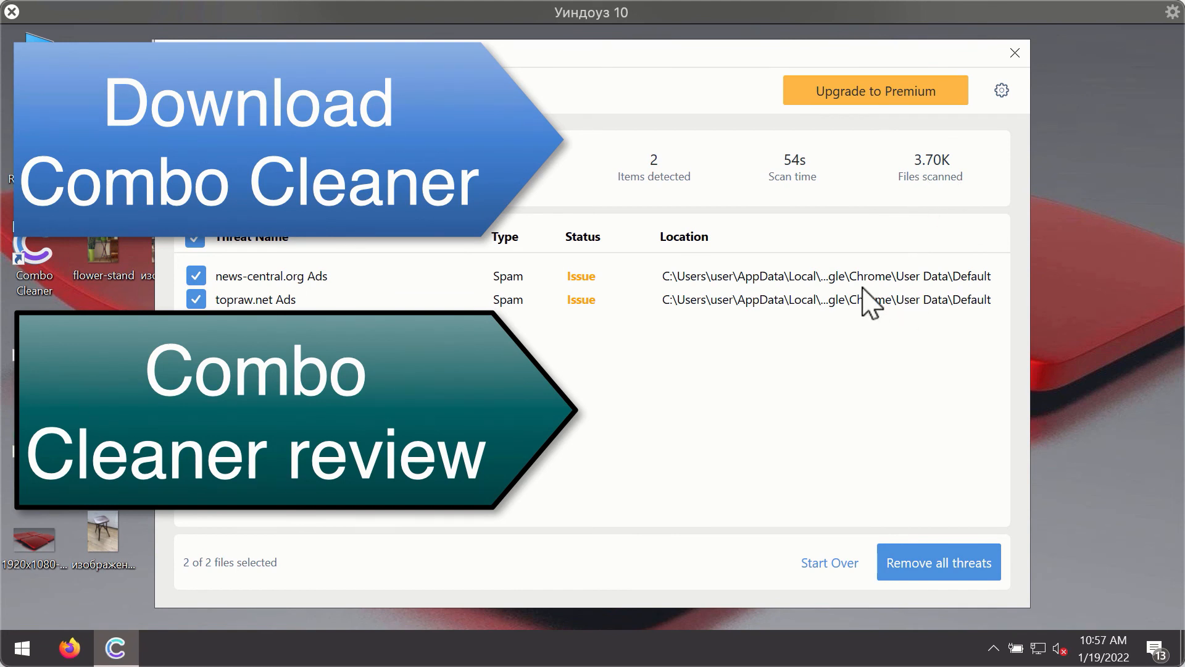
{"action": "mouse_move", "coordinate": [805, 276]}
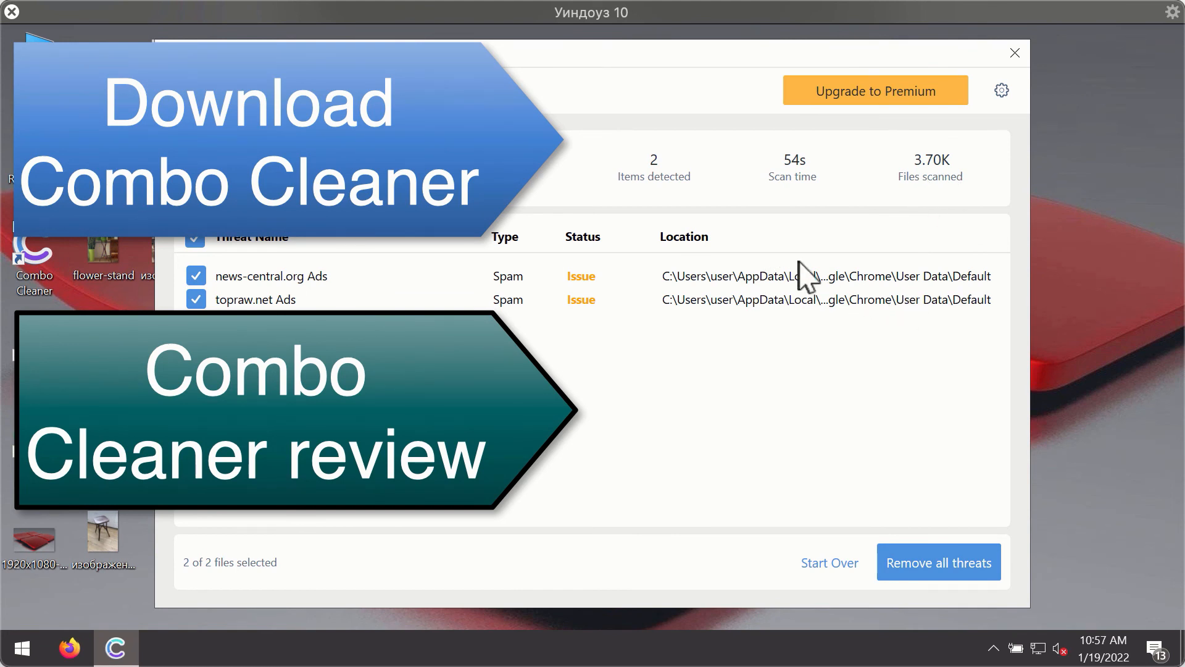